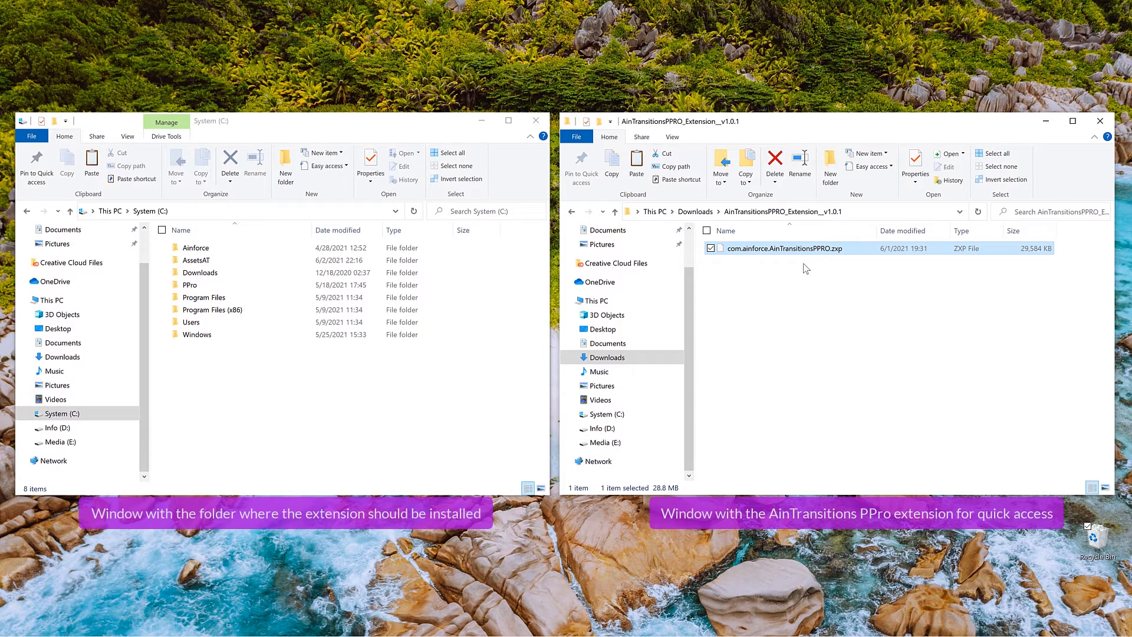
Navigate into Program Files (x86), then Common Files, then the Adobe folder.
{"action": "left_click", "coordinate": [212, 309]}
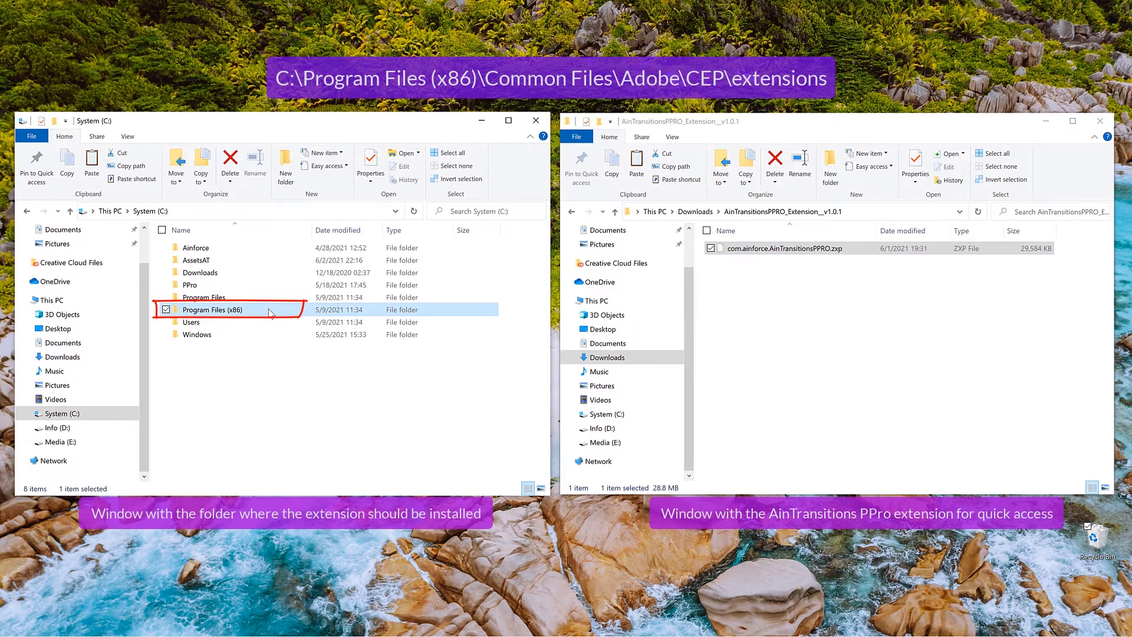
{"action": "double_click", "coordinate": [211, 309]}
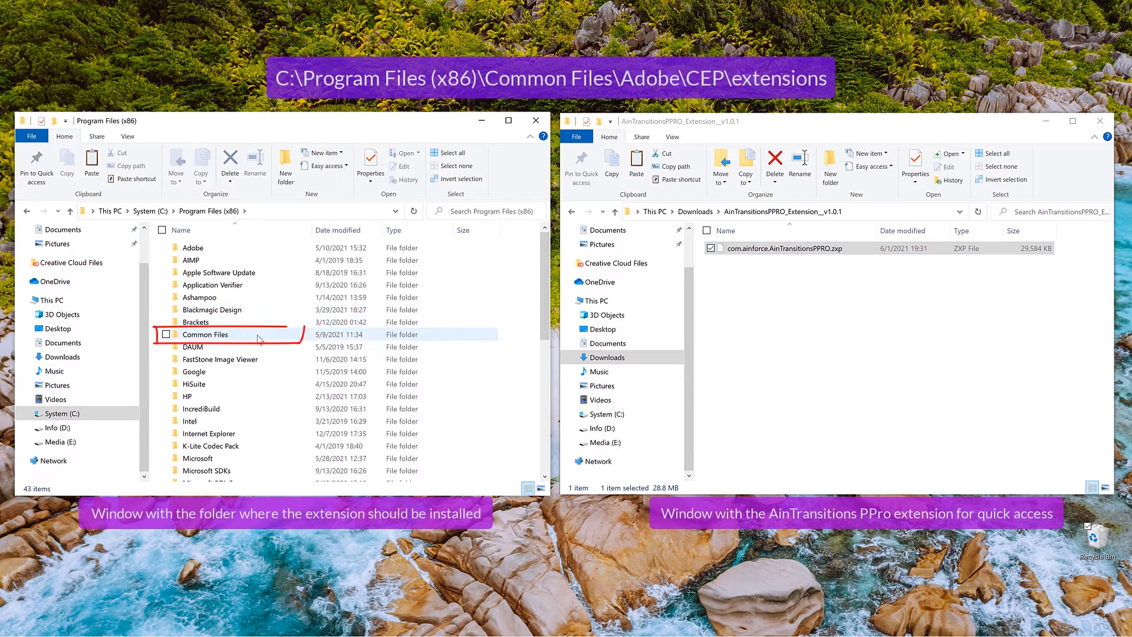
{"action": "left_click", "coordinate": [166, 334]}
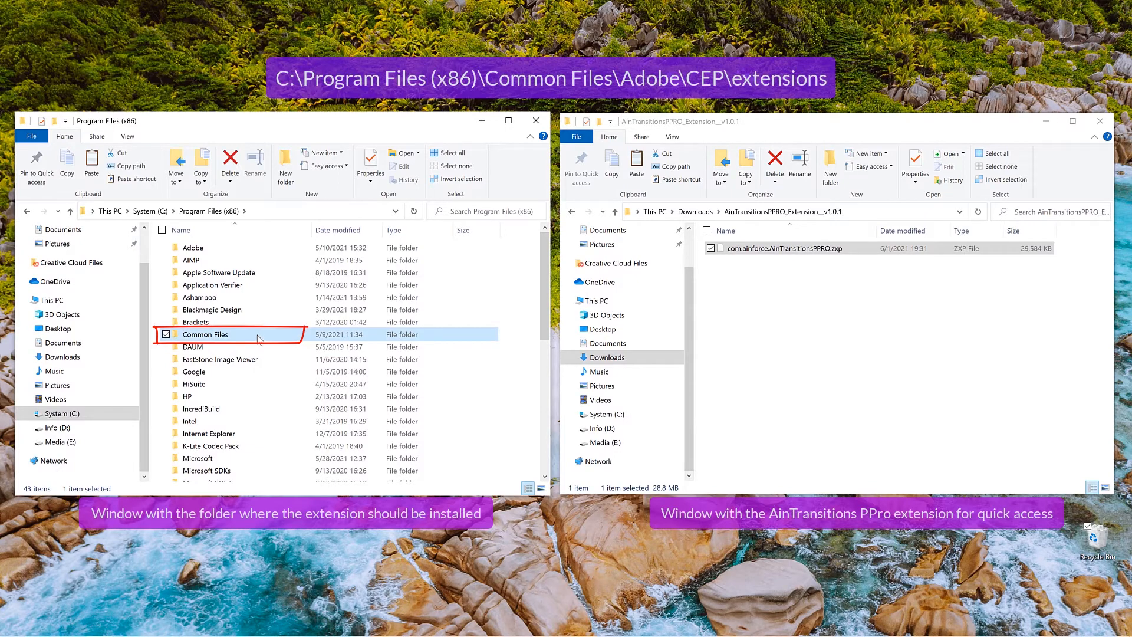
{"action": "double_click", "coordinate": [204, 333]}
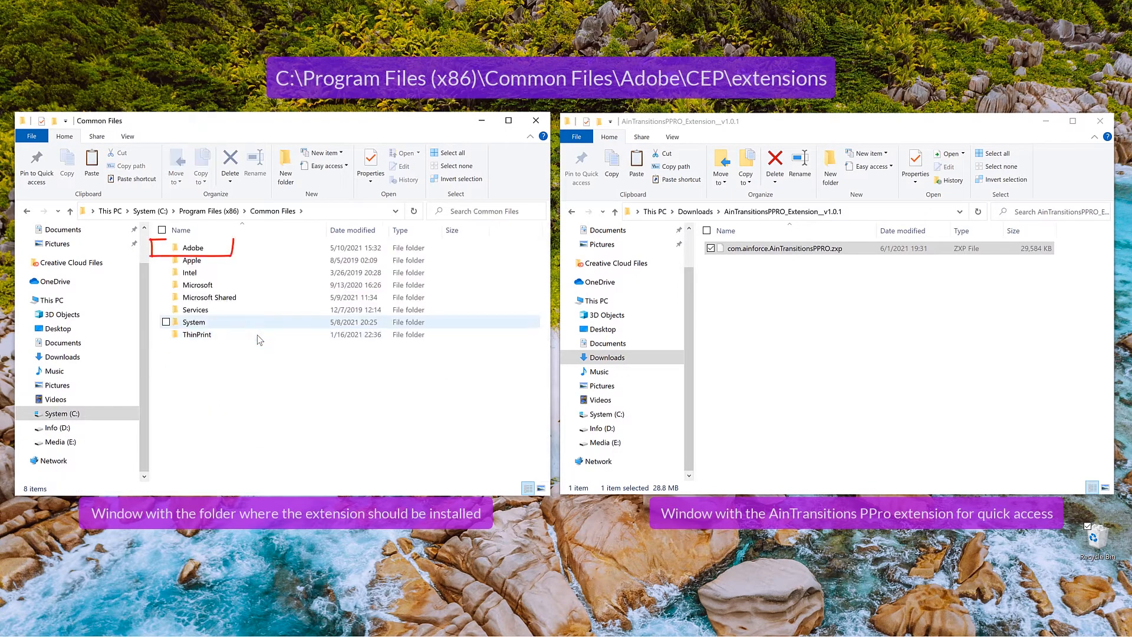
{"action": "double_click", "coordinate": [192, 247]}
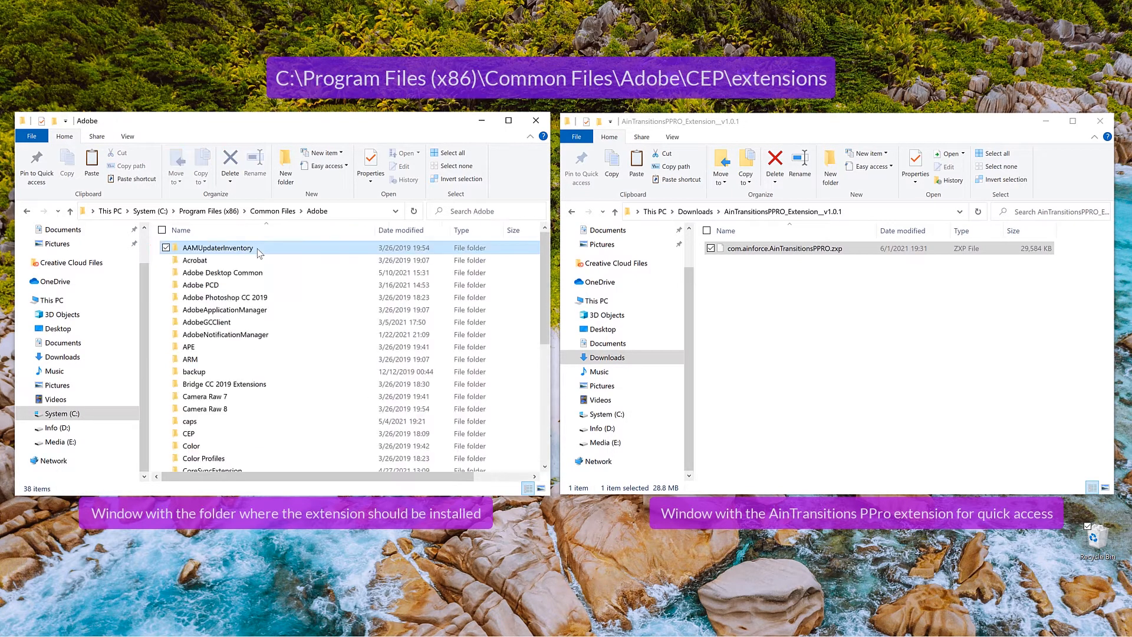
Continue into CEP and its empty extensions folder.
{"action": "left_click", "coordinate": [188, 432]}
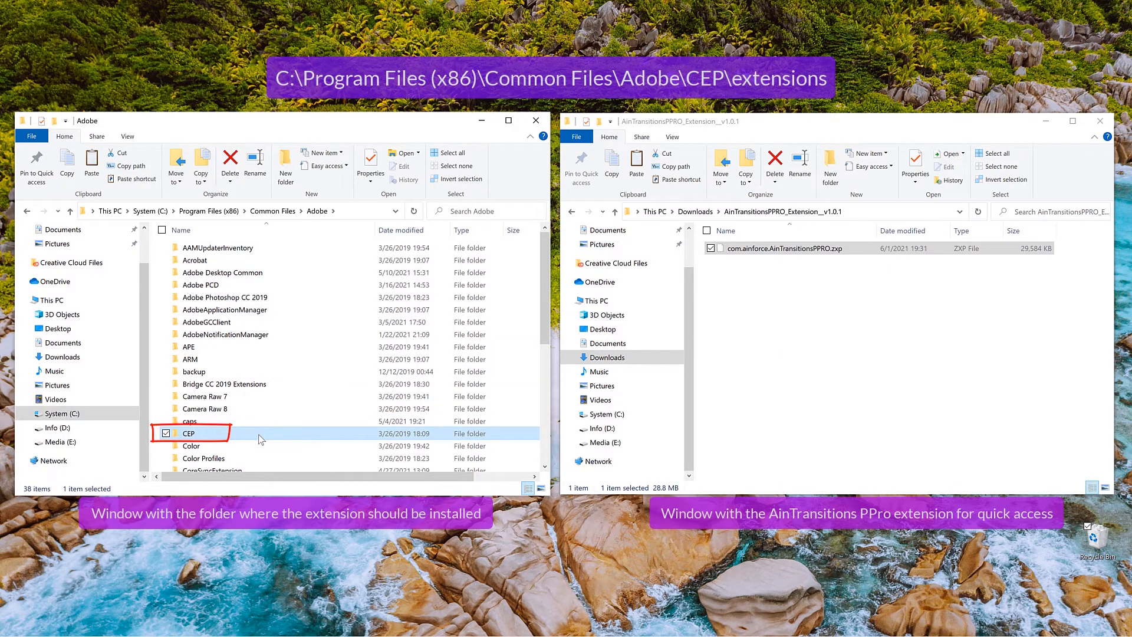
{"action": "double_click", "coordinate": [189, 432]}
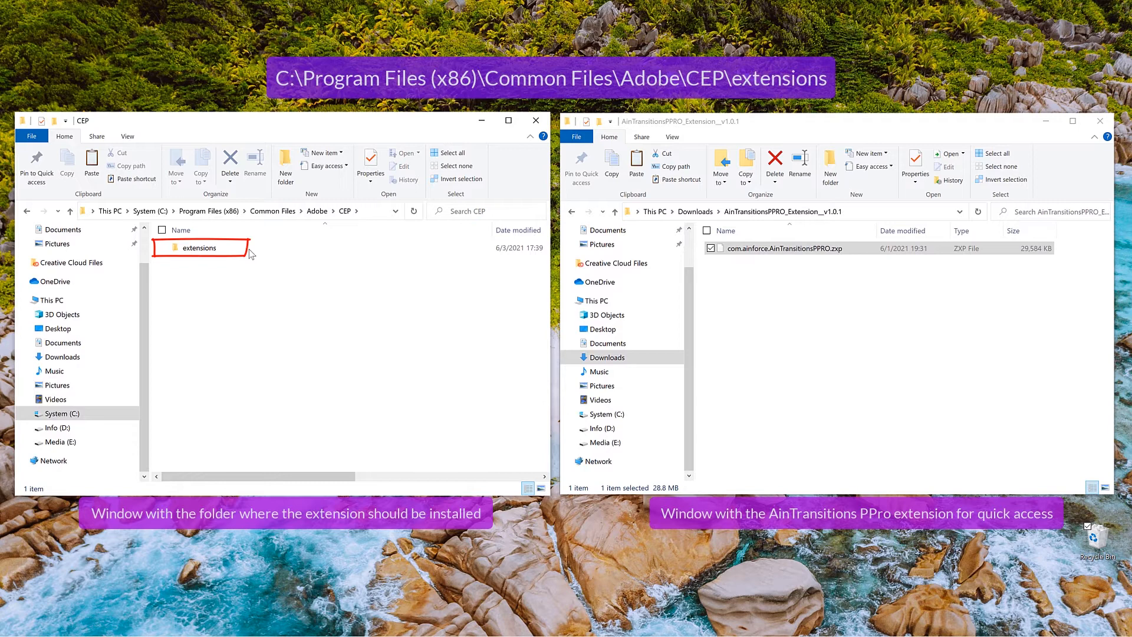
{"action": "left_click", "coordinate": [200, 248]}
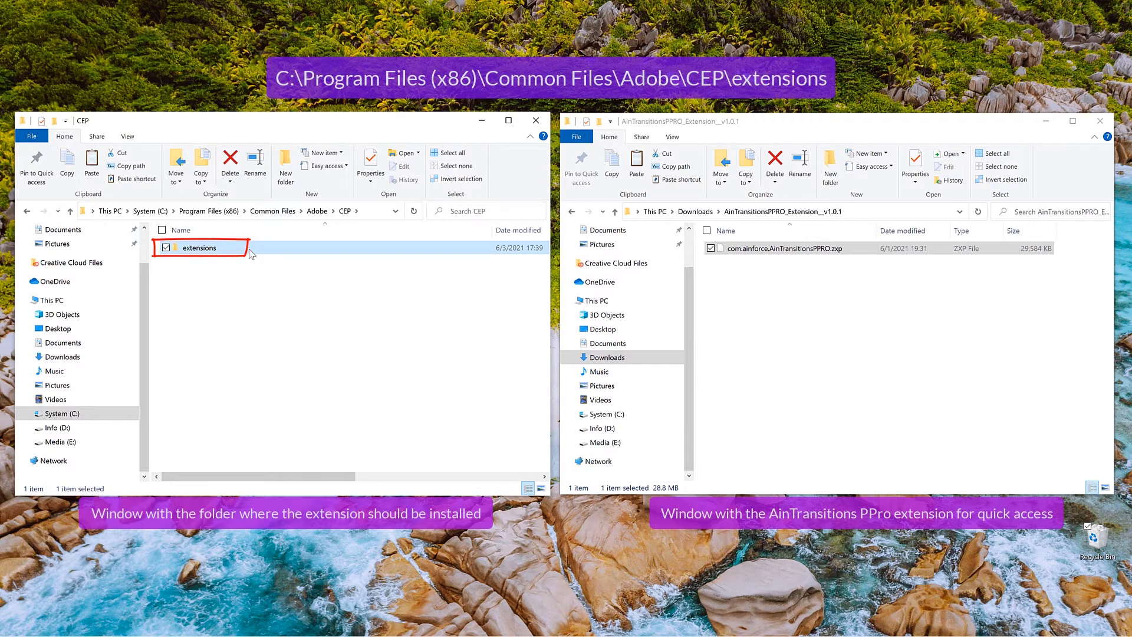
{"action": "double_click", "coordinate": [200, 248]}
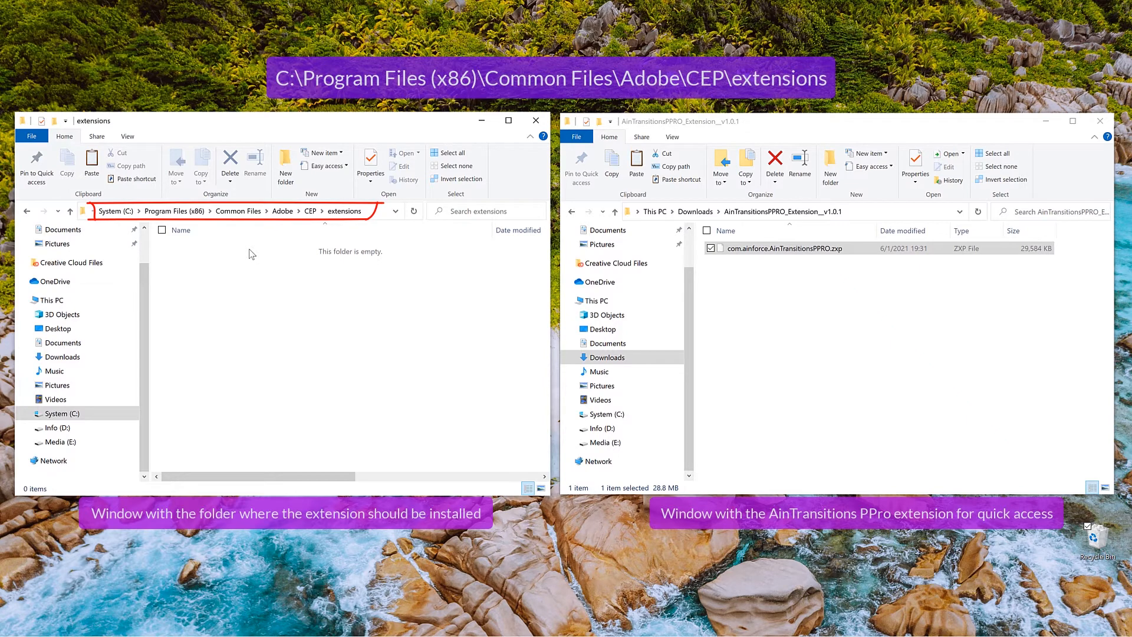
{"action": "mouse_move", "coordinate": [465, 304]}
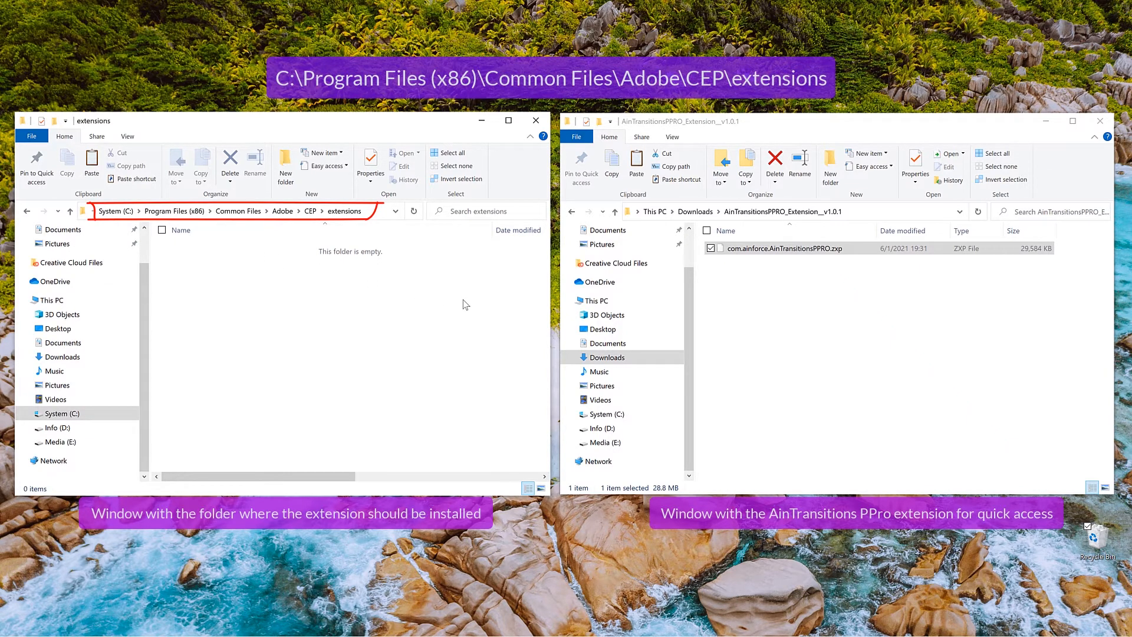
{"action": "mouse_move", "coordinate": [856, 249]}
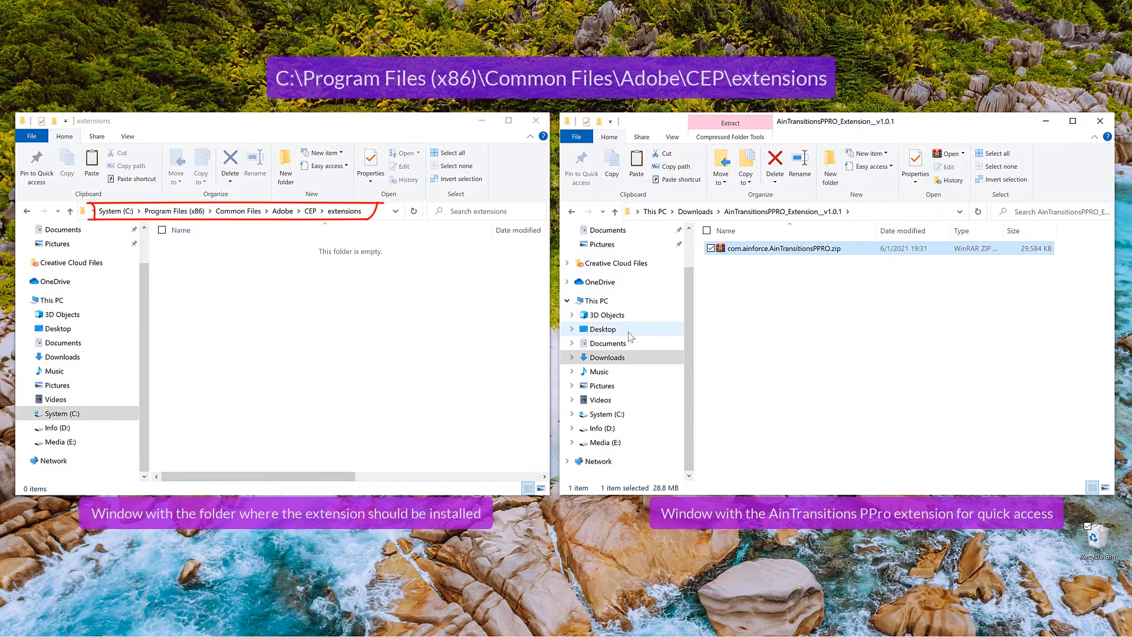
Bring up the context menu on com.ainforce.AinTransitionsPPRO.zip to reach its extraction options.
{"action": "right_click", "coordinate": [773, 248]}
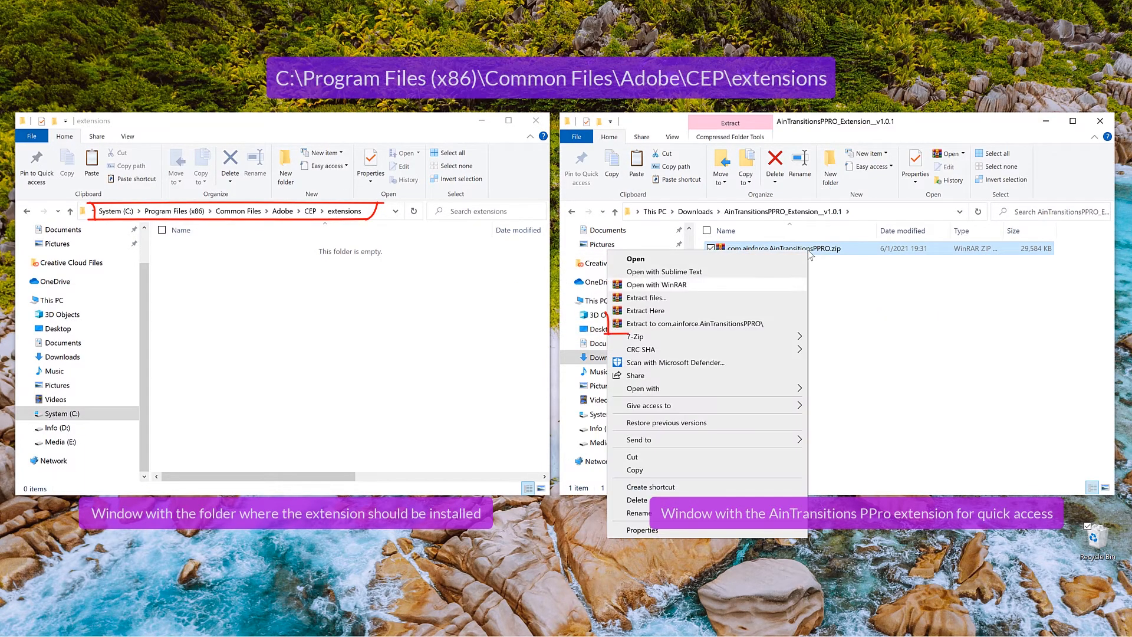